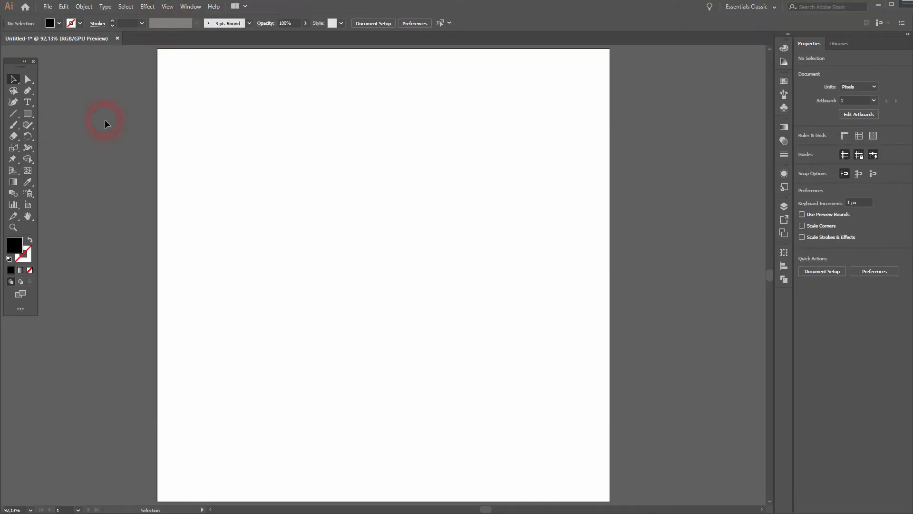
# - Type PATTERN in large heavy black type and stack three copies below it
pyautogui.click(338, 234)
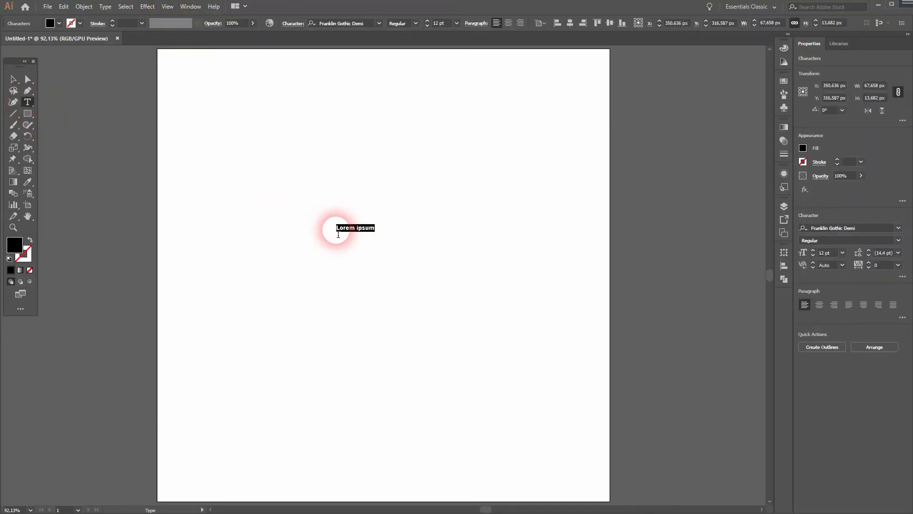
pyautogui.write('PATTERN')
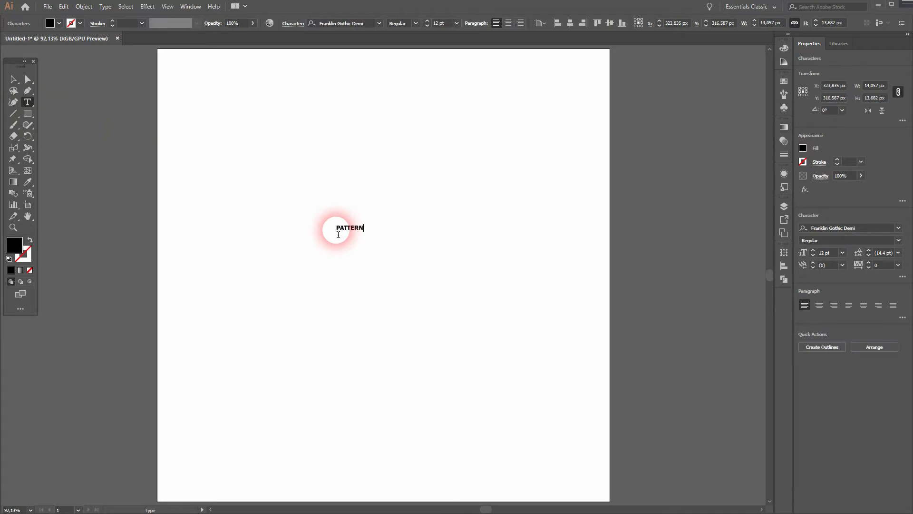
pyautogui.click(14, 80)
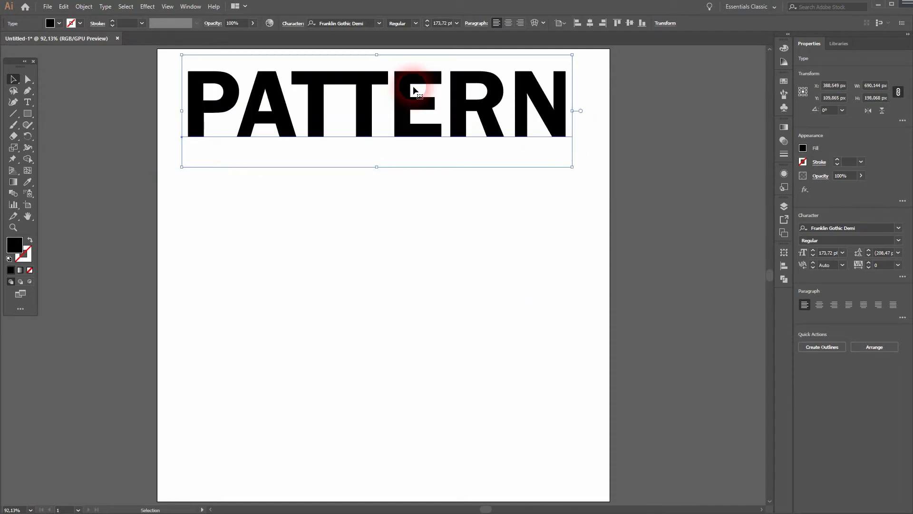
pyautogui.click(845, 228)
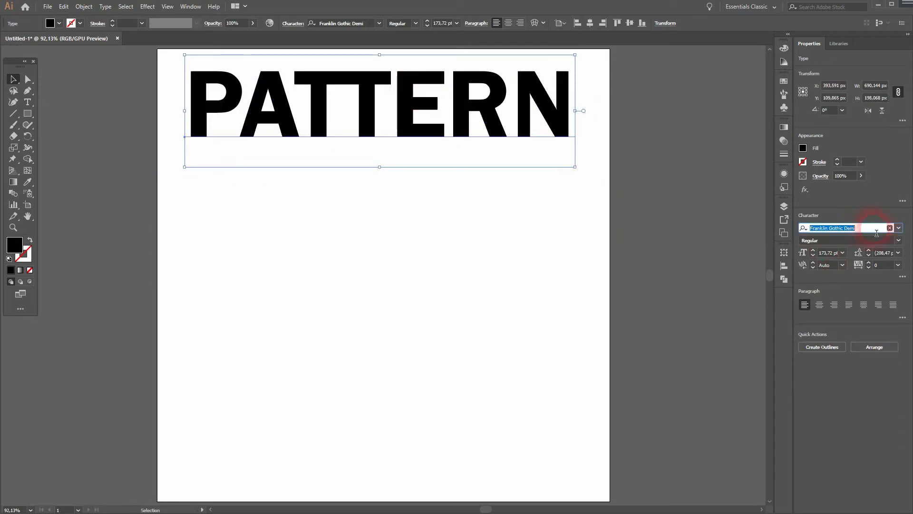
pyautogui.moveTo(379, 108); pyautogui.dragTo(376, 238)
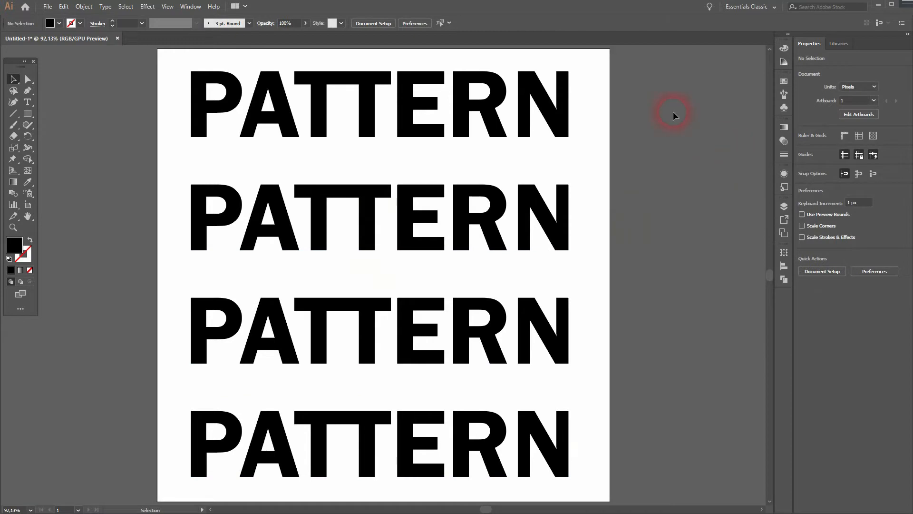
# - Fill the top PATTERN word with a blue swirling ornamental pattern swatch
pyautogui.click(378, 105)
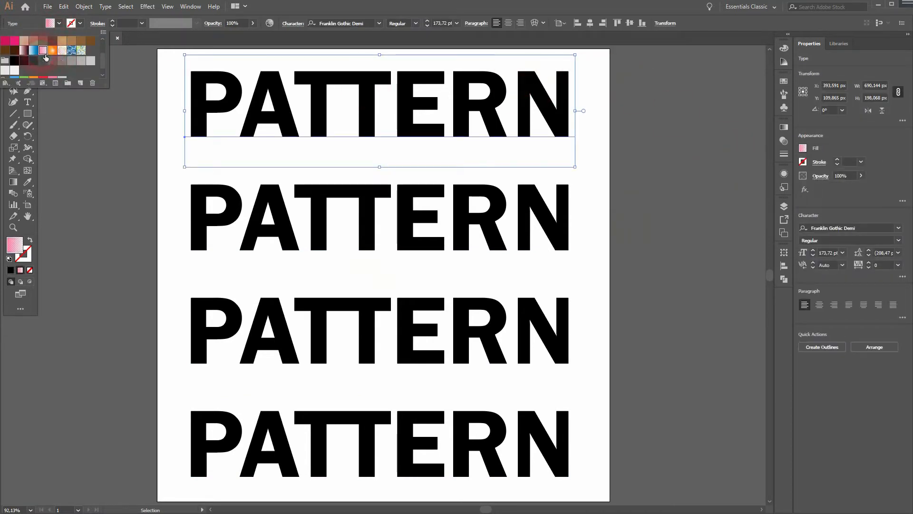
pyautogui.click(67, 57)
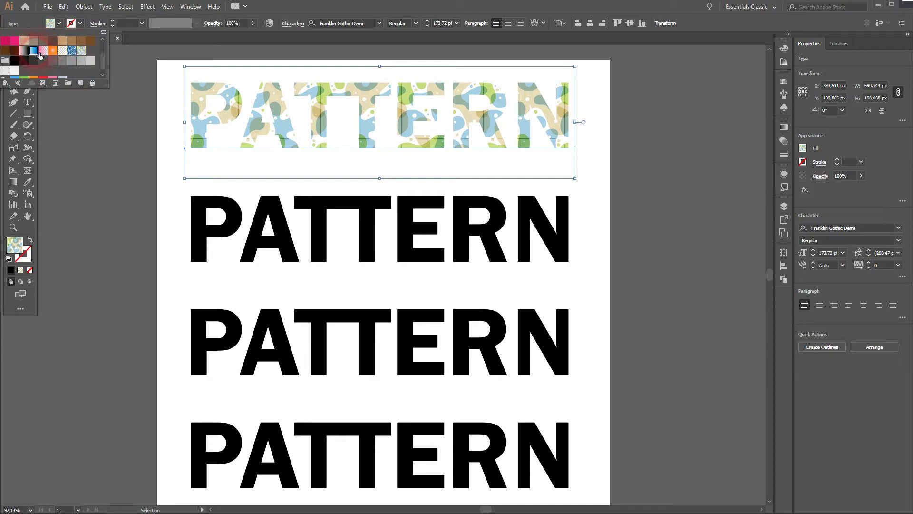
pyautogui.click(74, 51)
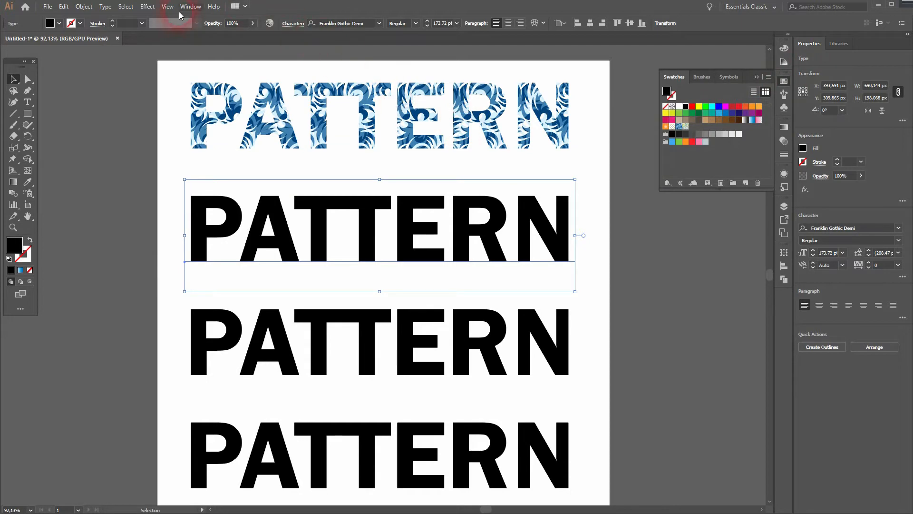
# - Load the Vonster Patterns library and give the second and third words purple and mint patterns
pyautogui.click(190, 7)
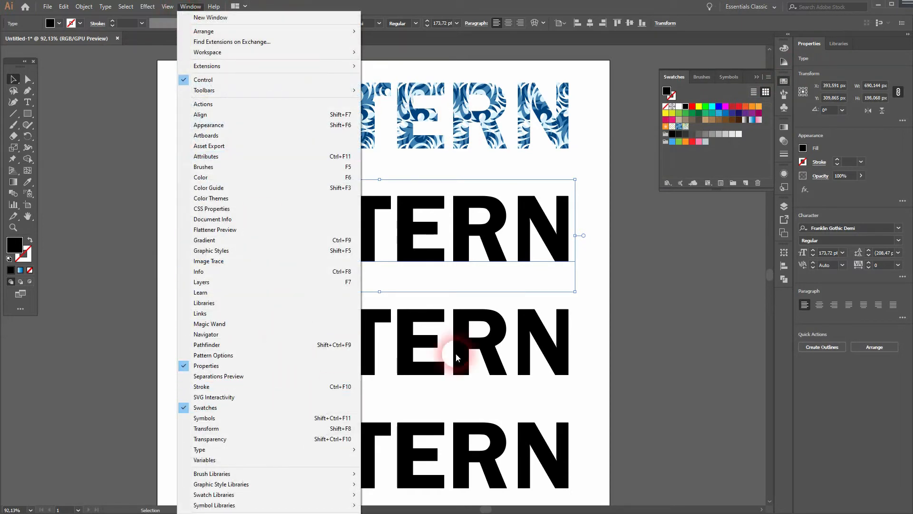
pyautogui.click(667, 183)
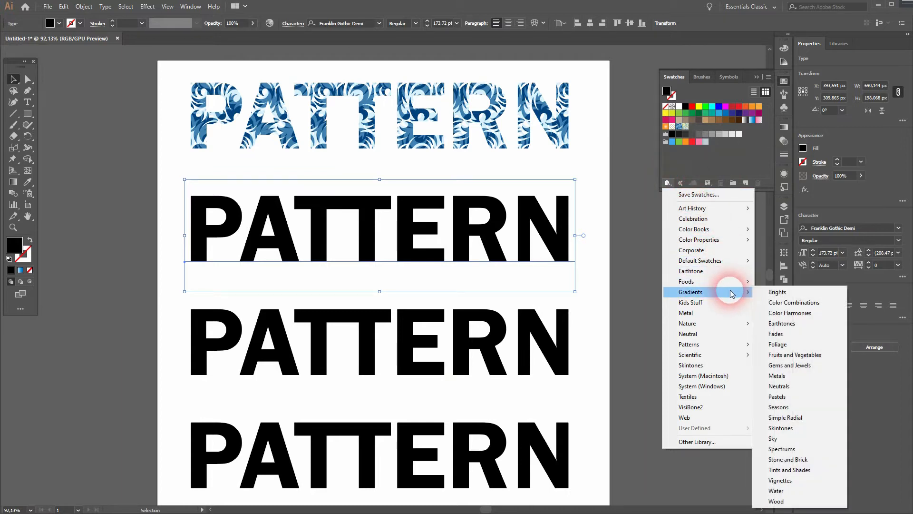
pyautogui.moveTo(727, 345)
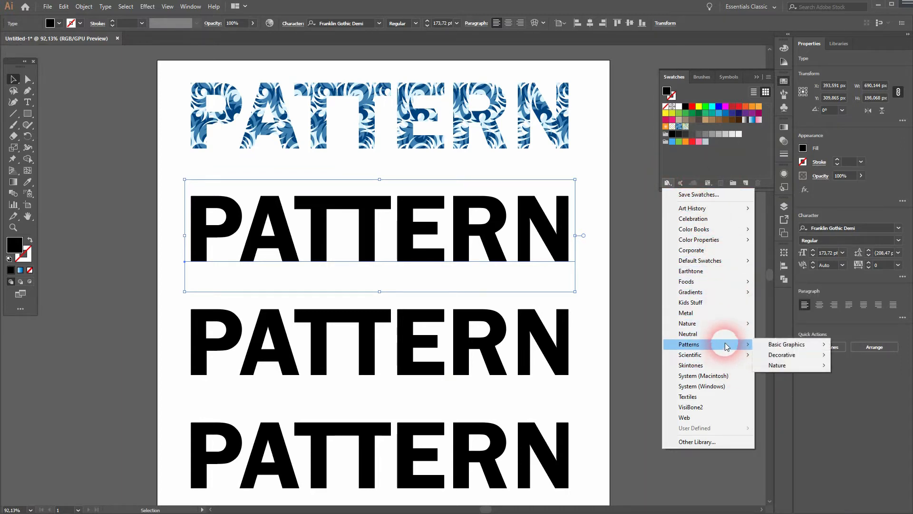
pyautogui.moveTo(786, 344)
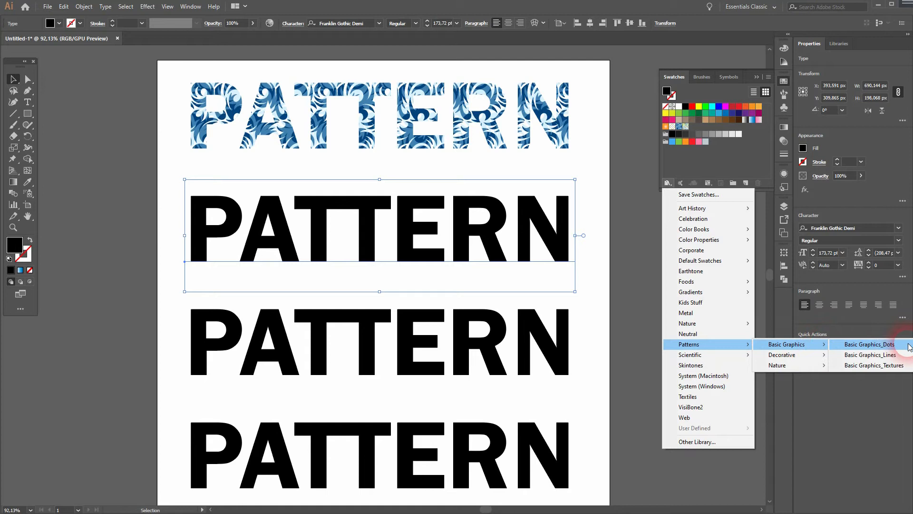
pyautogui.moveTo(782, 354)
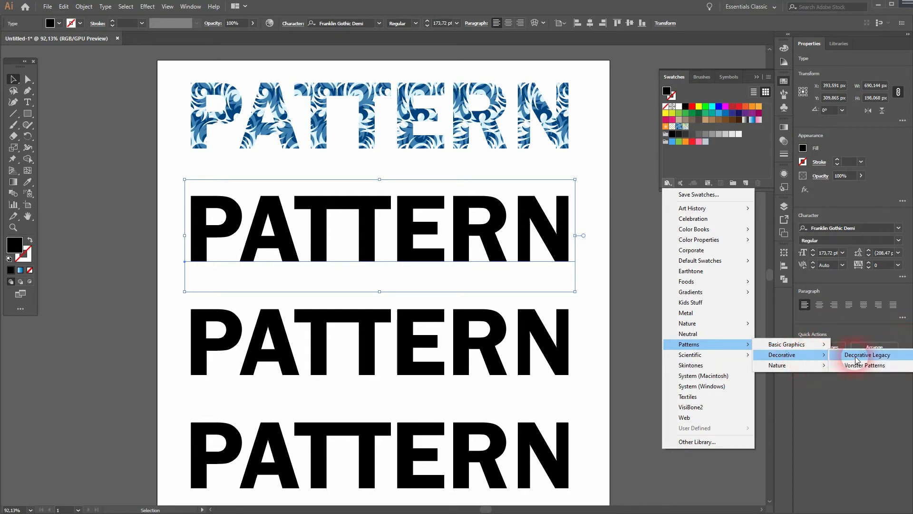
pyautogui.click(864, 366)
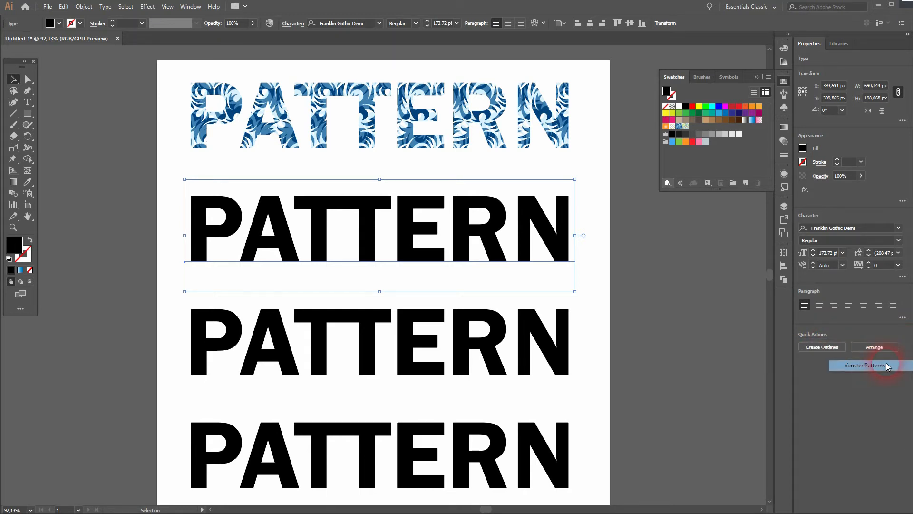
pyautogui.click(867, 366)
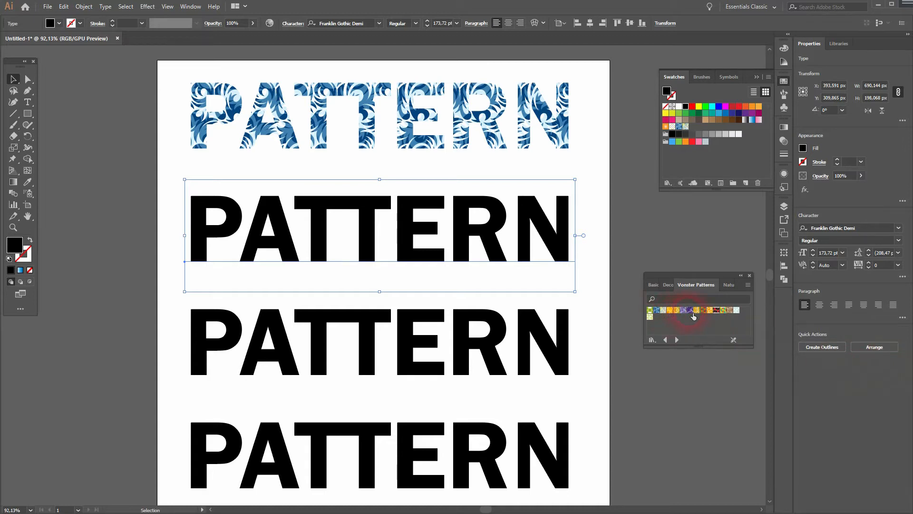
pyautogui.click(690, 310)
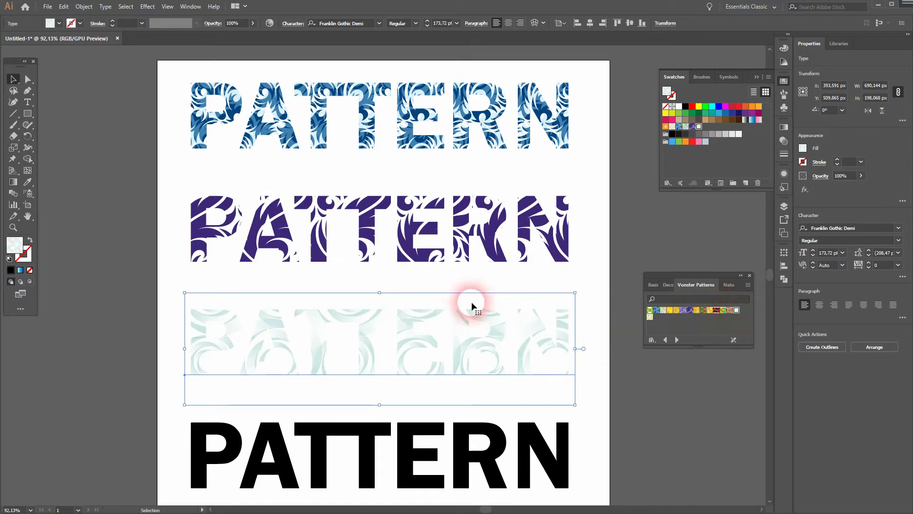
pyautogui.moveTo(701, 127)
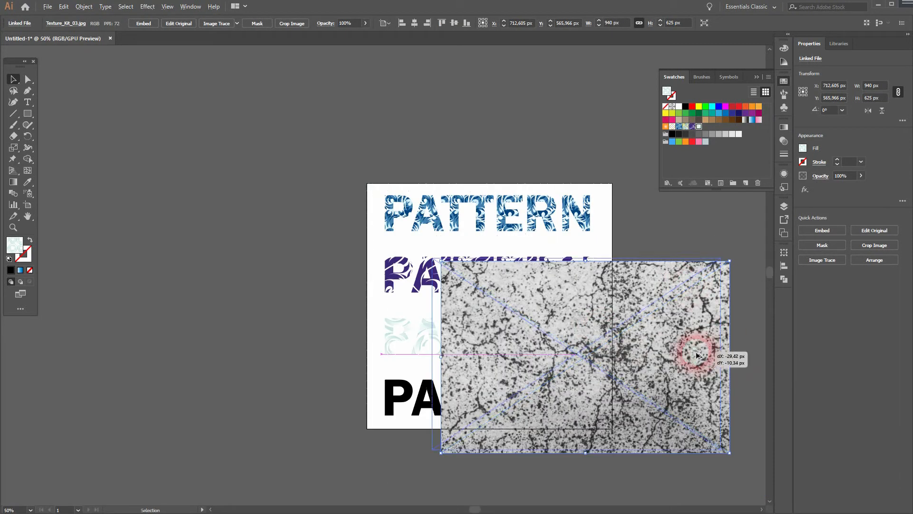
# - Position the cracked texture image over the fourth word and send it to the back
pyautogui.moveTo(696, 356); pyautogui.dragTo(611, 387)
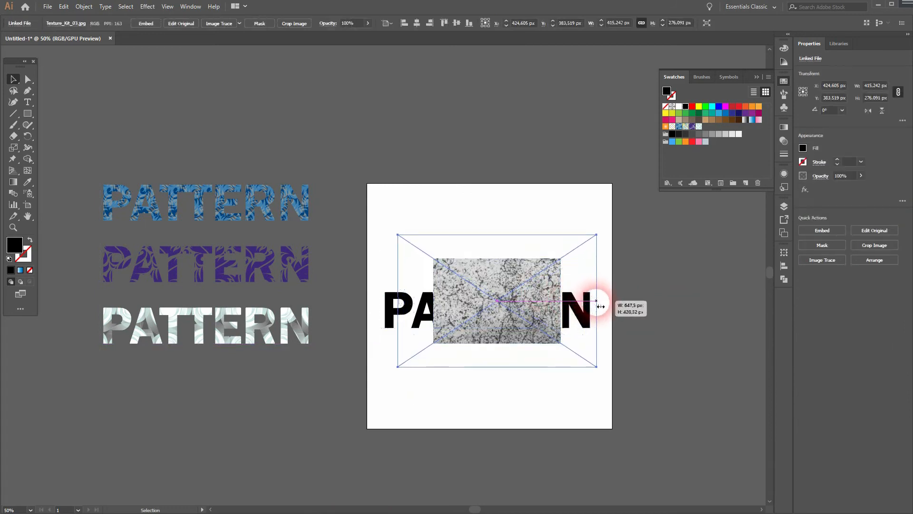
pyautogui.click(441, 24)
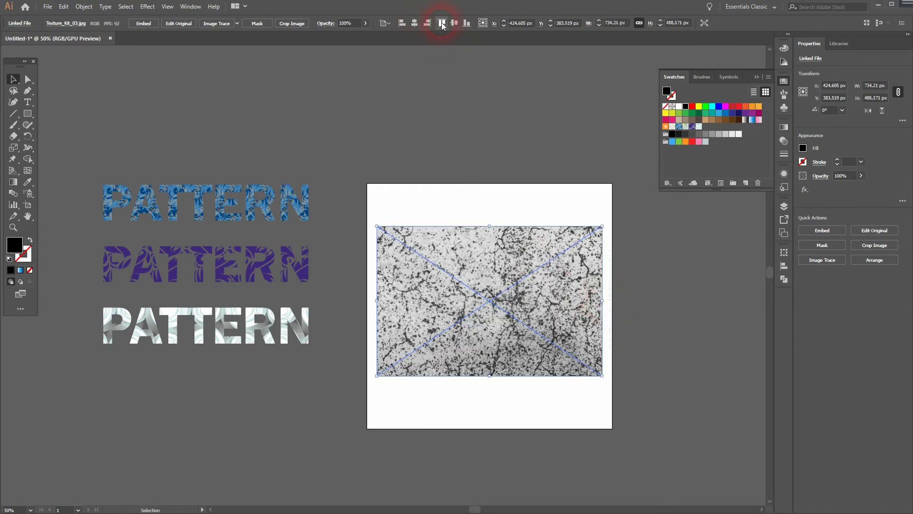
pyautogui.click(529, 244)
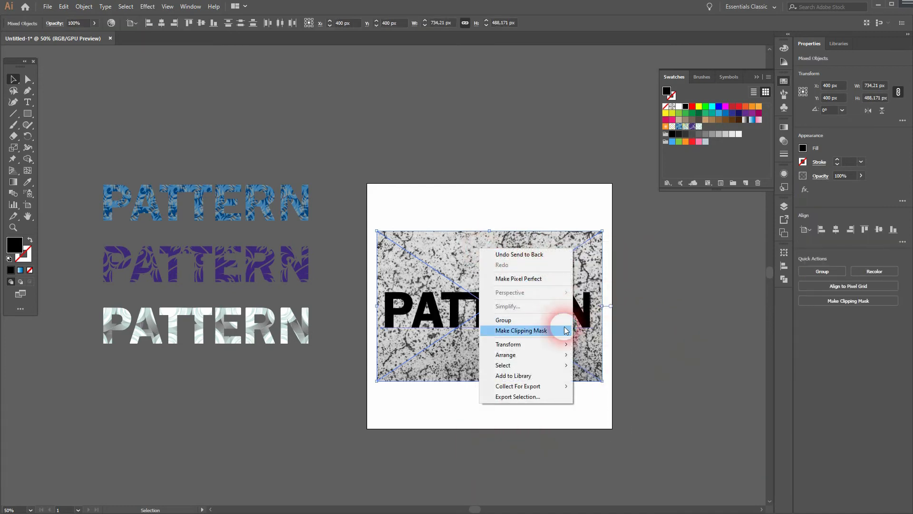
# - Try a clipping mask, undo it, and open the Transparency panel
pyautogui.click(521, 330)
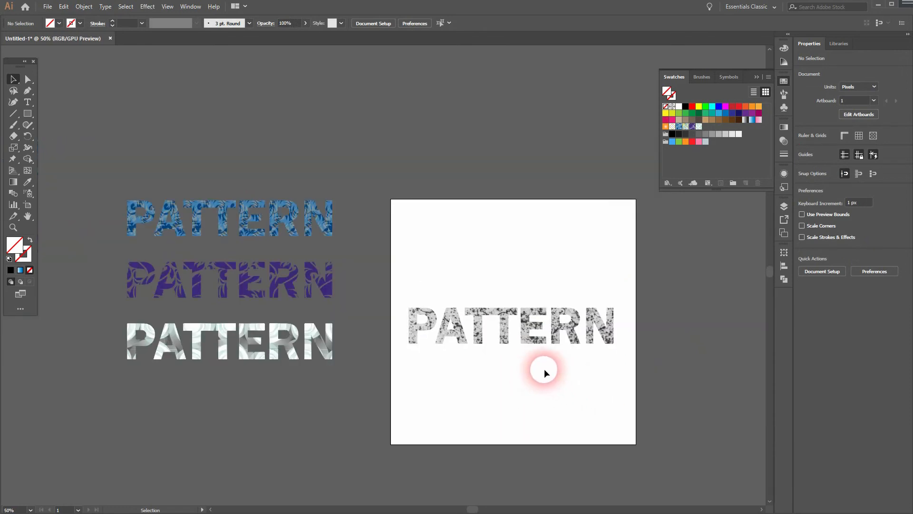
pyautogui.moveTo(612, 402)
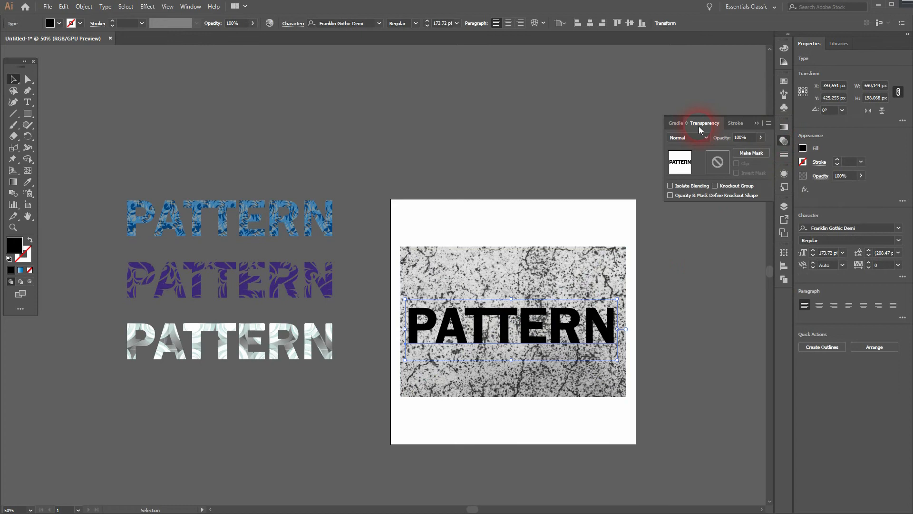
pyautogui.click(190, 6)
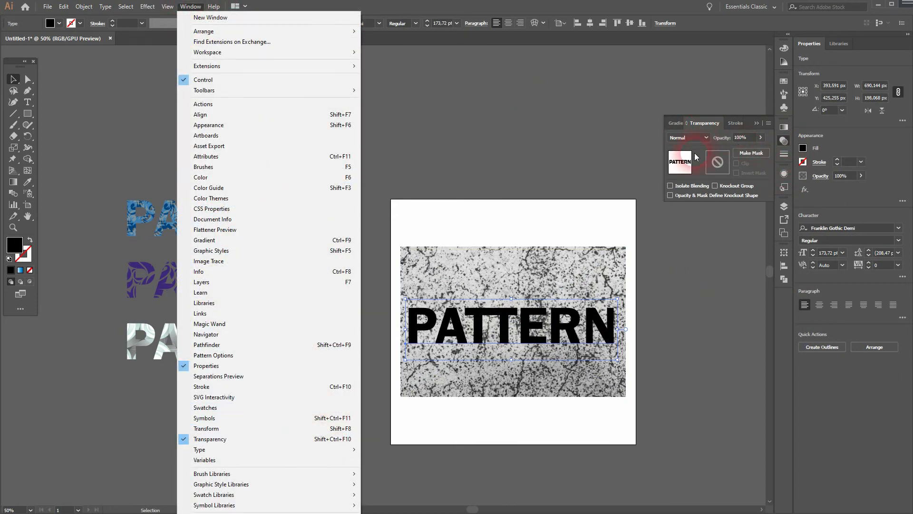
pyautogui.click(625, 262)
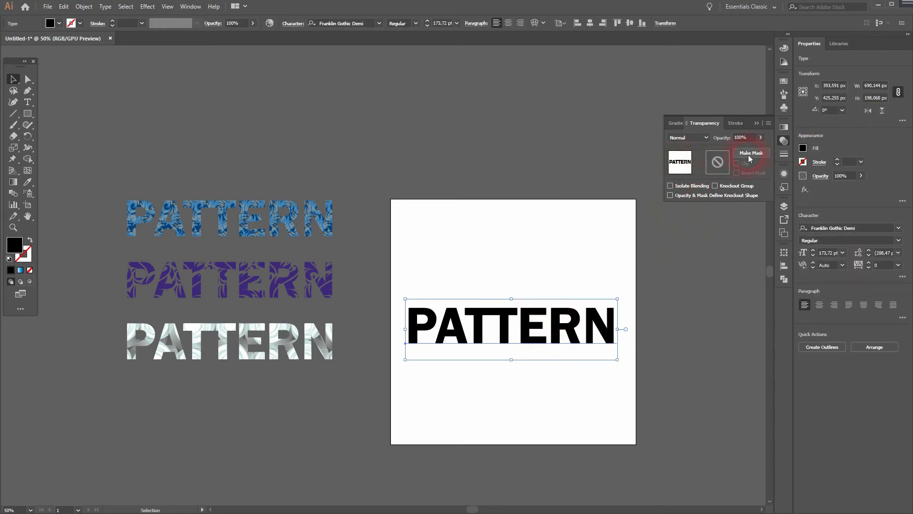
# - Make the texture an opacity mask on the bottom word, reposition it, and move the word lower
pyautogui.click(751, 153)
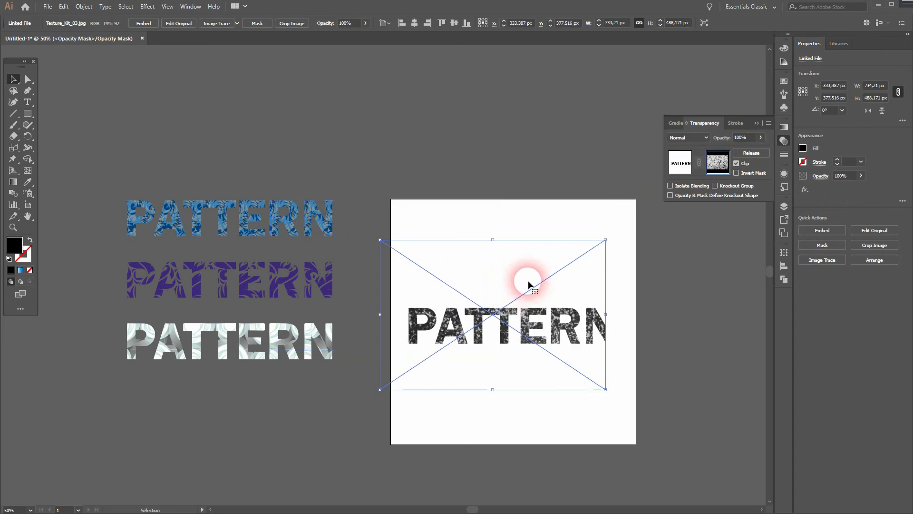
pyautogui.moveTo(530, 276); pyautogui.dragTo(542, 290)
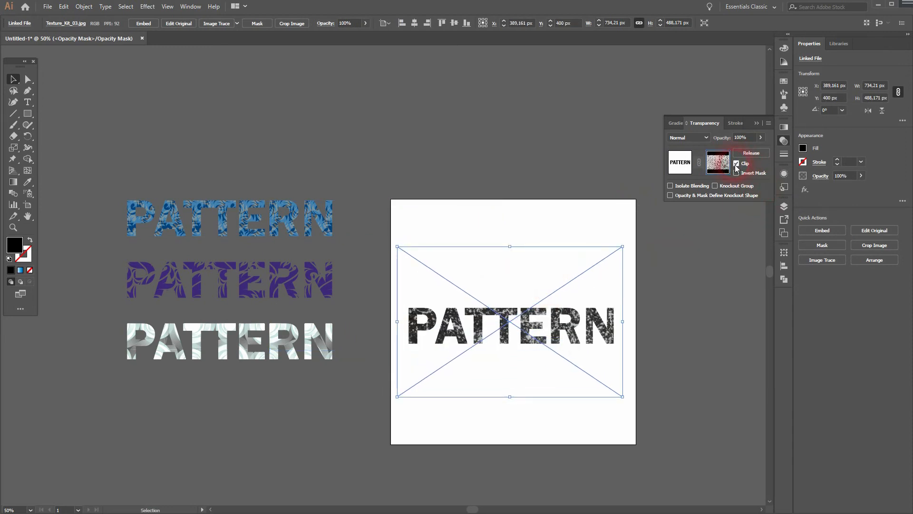
pyautogui.click(736, 172)
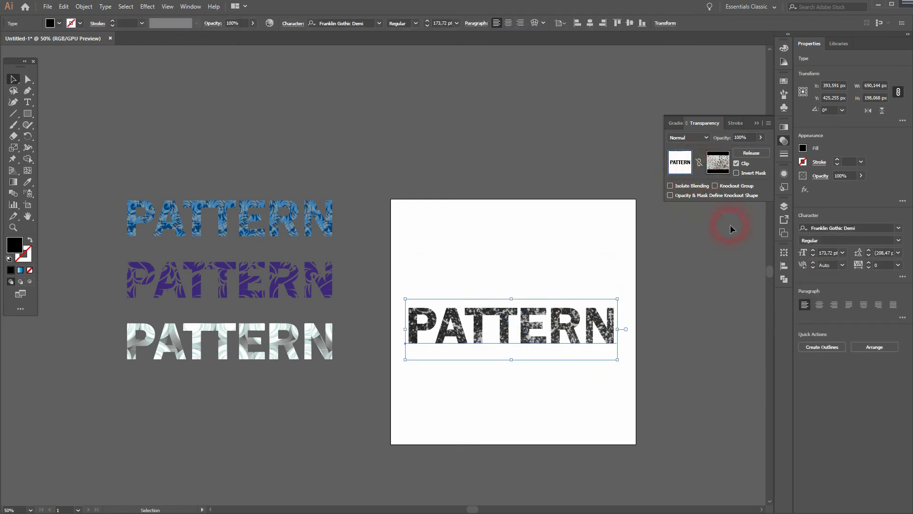
pyautogui.moveTo(512, 329); pyautogui.dragTo(527, 405)
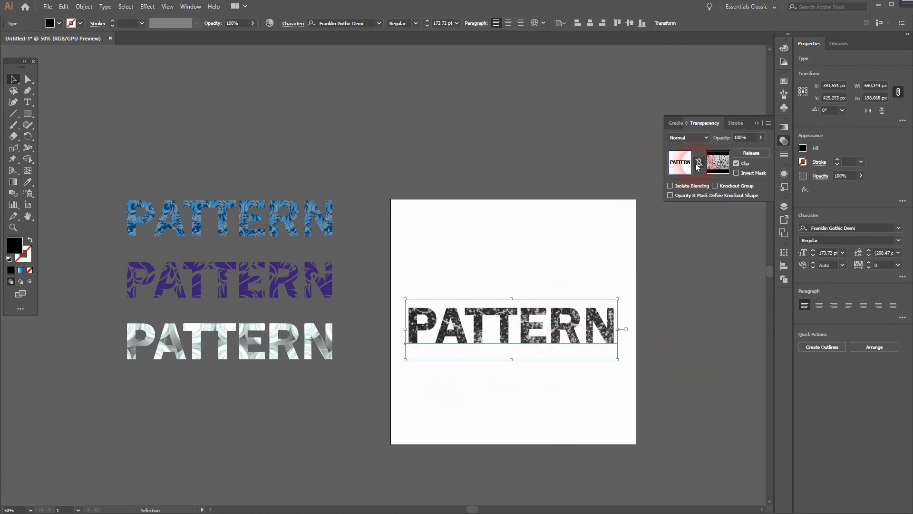
pyautogui.moveTo(513, 328); pyautogui.dragTo(513, 386)
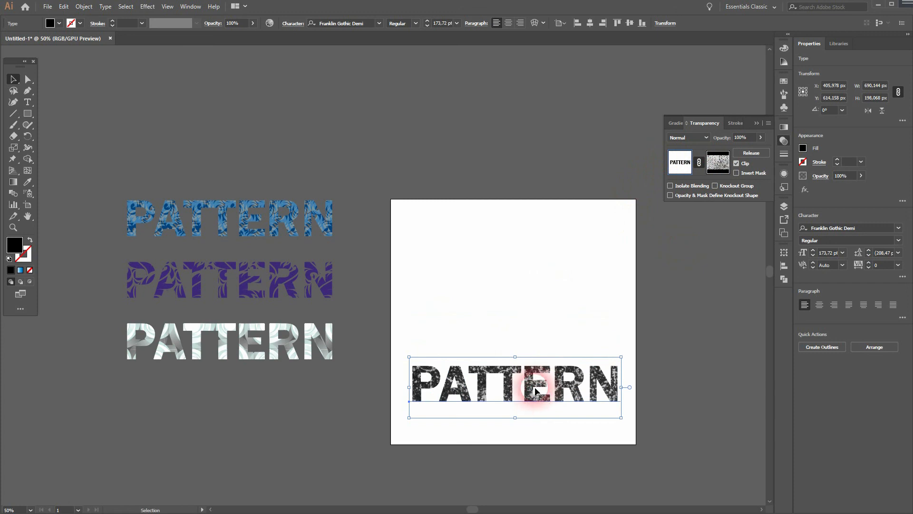